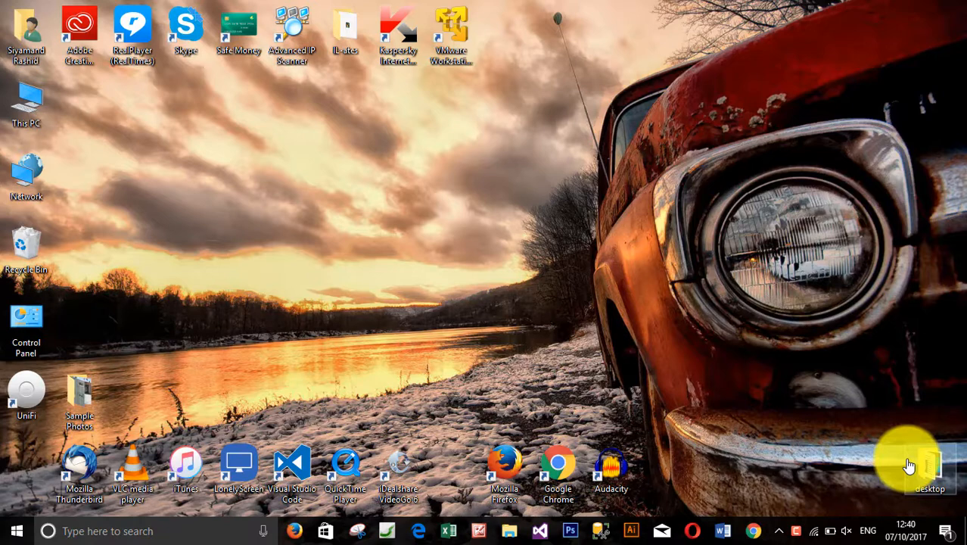
{"action": "mouse_move", "coordinate": [469, 299]}
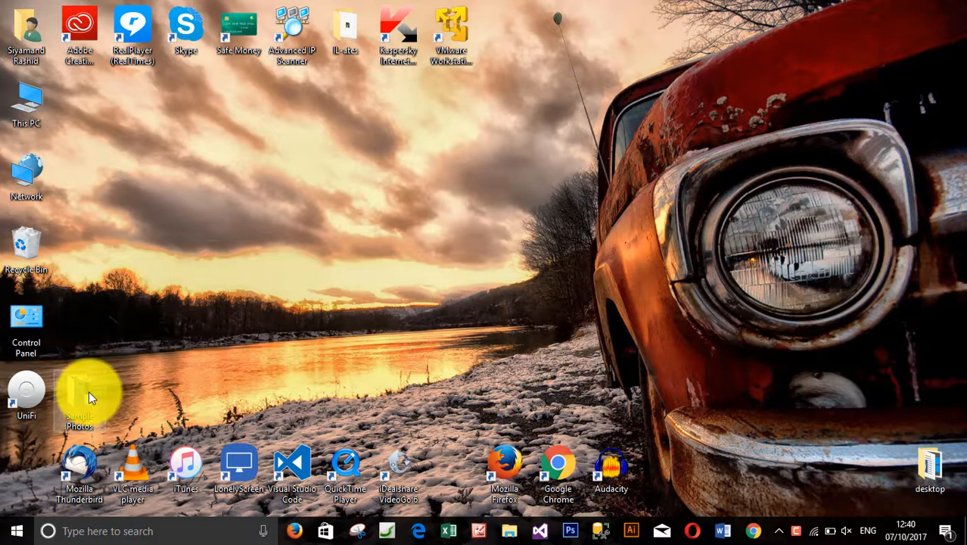
Step: Open the Sample Photos folder from the desktop
{"action": "double_click", "coordinate": [79, 389]}
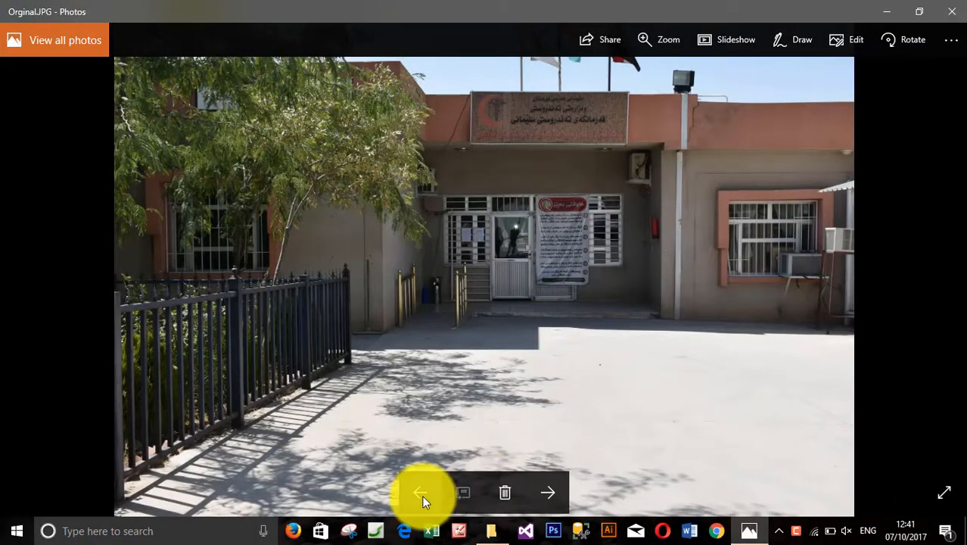
Step: Flip between Orginal.JPG and Compressed.JPG in Photos, then close the viewer
{"action": "left_click", "coordinate": [419, 493]}
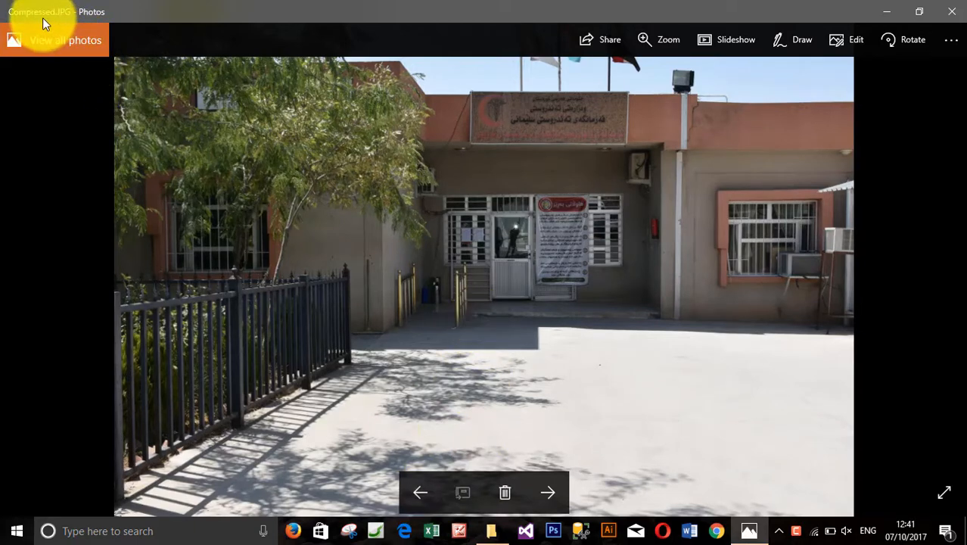
{"action": "left_click", "coordinate": [547, 492]}
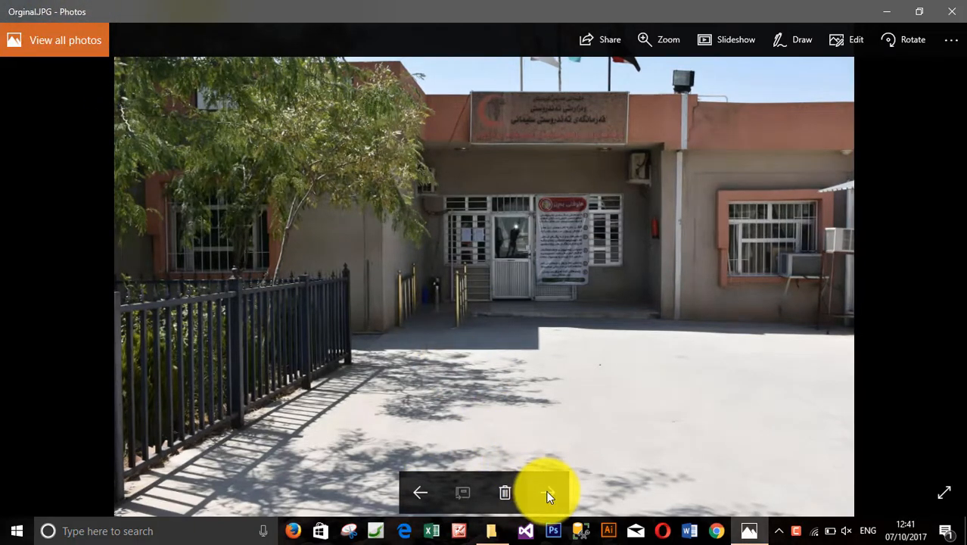
{"action": "left_click", "coordinate": [546, 492]}
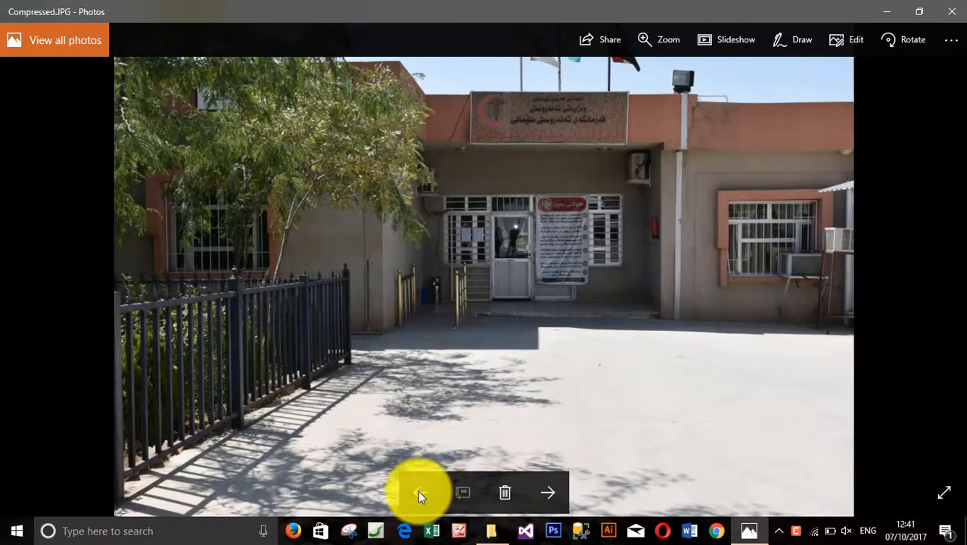
{"action": "left_click", "coordinate": [547, 492]}
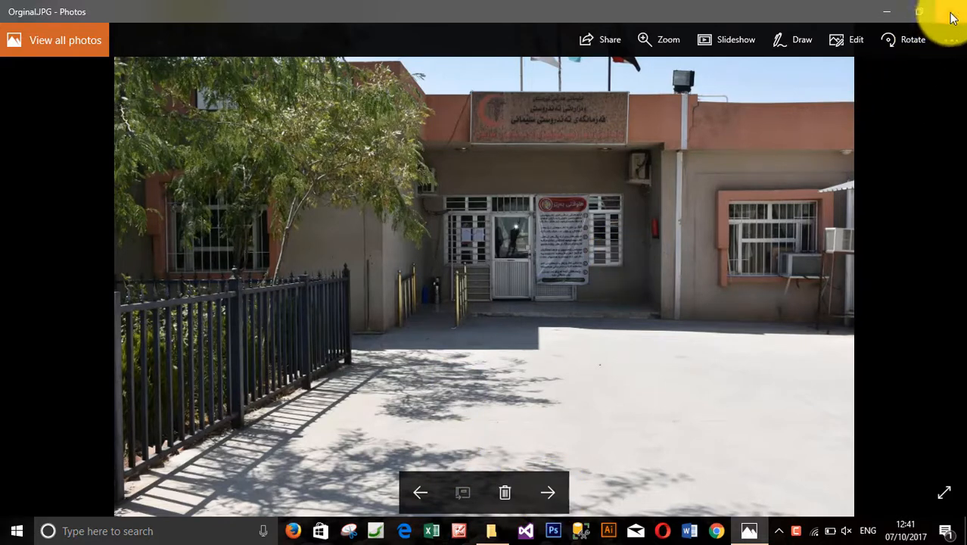
{"action": "left_click", "coordinate": [952, 11]}
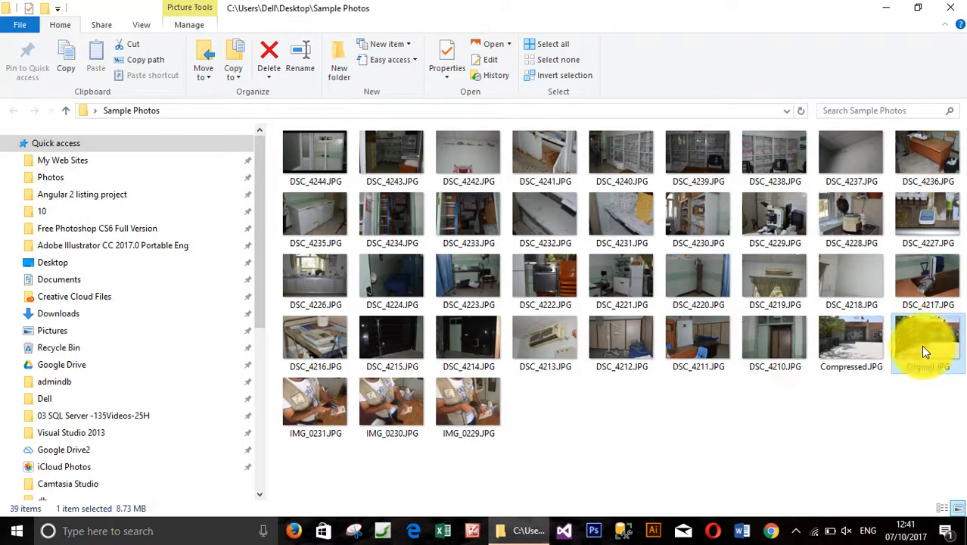
Step: Bring up the context menu on Orginal.JPG twice to archive it
{"action": "right_click", "coordinate": [926, 344]}
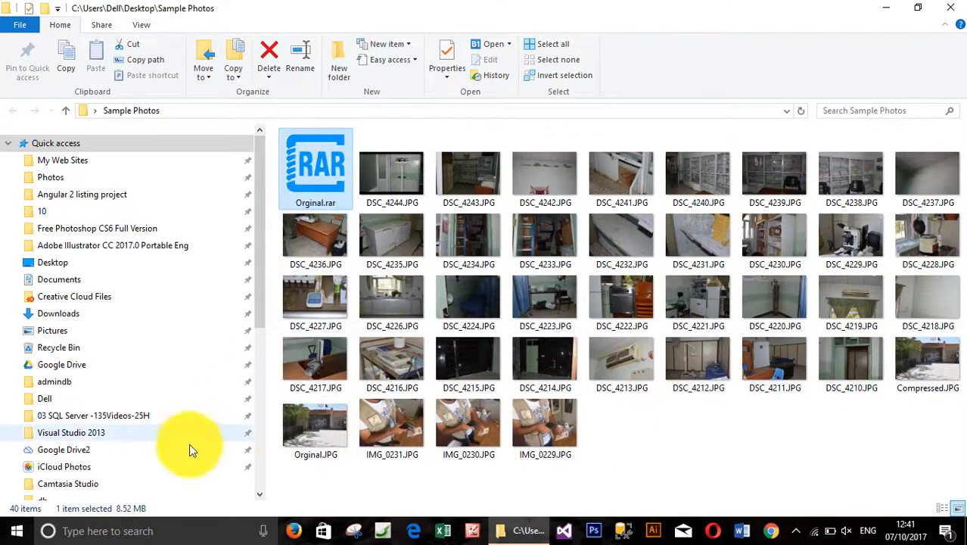
{"action": "mouse_move", "coordinate": [250, 462]}
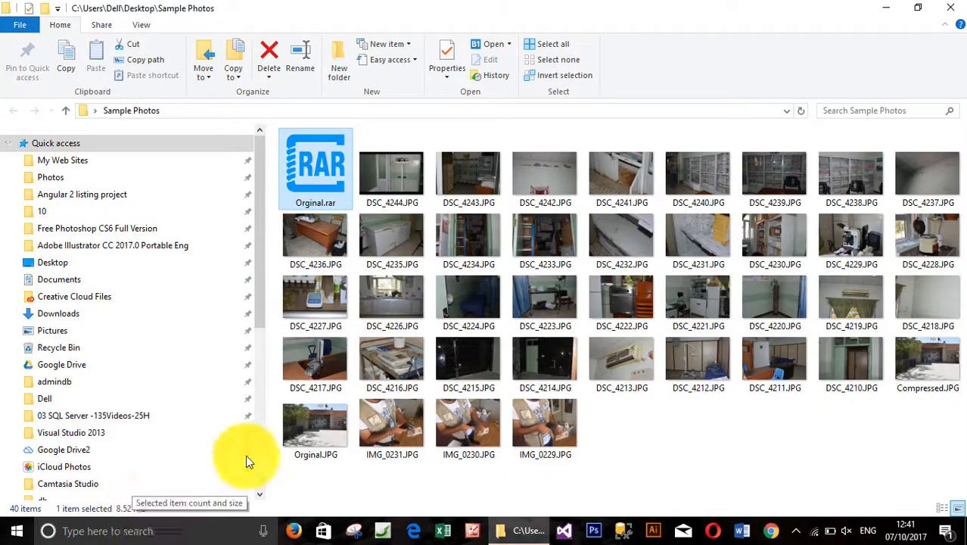
{"action": "mouse_move", "coordinate": [420, 461]}
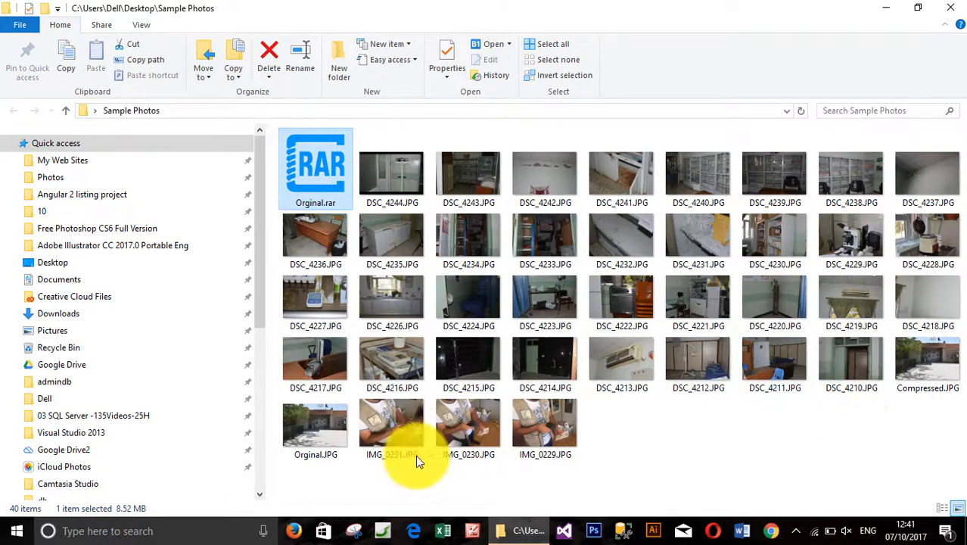
{"action": "right_click", "coordinate": [391, 427]}
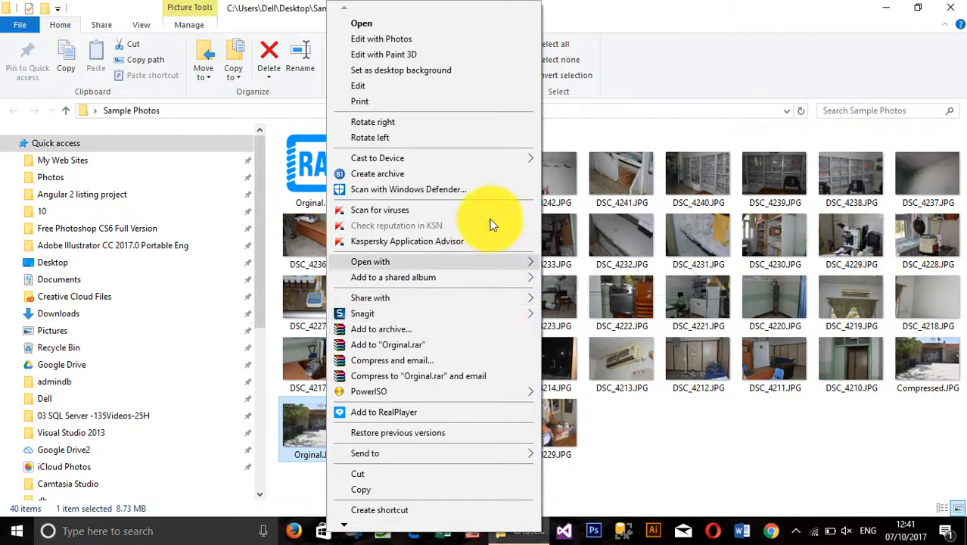
{"action": "mouse_move", "coordinate": [465, 432]}
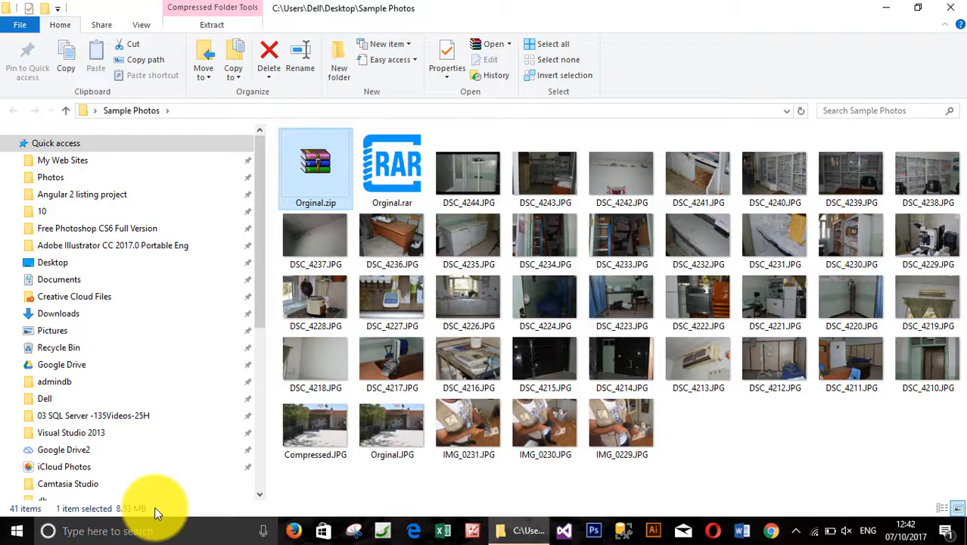
{"action": "mouse_move", "coordinate": [753, 432]}
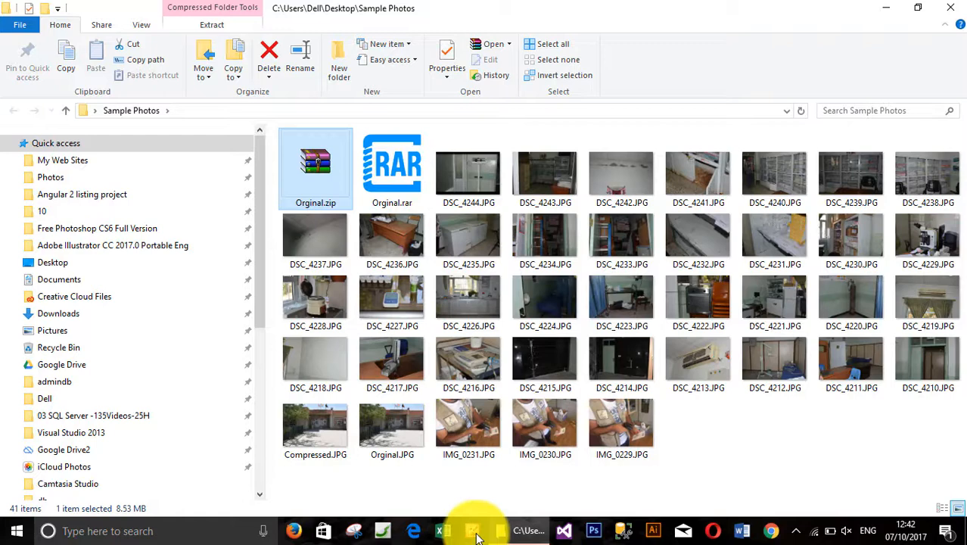
{"action": "mouse_move", "coordinate": [473, 530]}
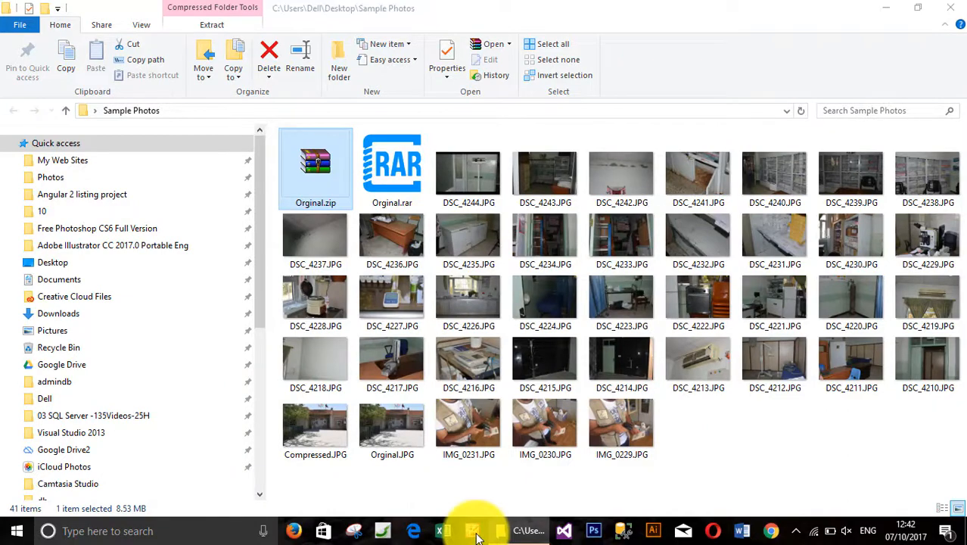
Step: Add a Picture Manager shortcut to the Desktop's Sample Photos folder
{"action": "left_click", "coordinate": [489, 530]}
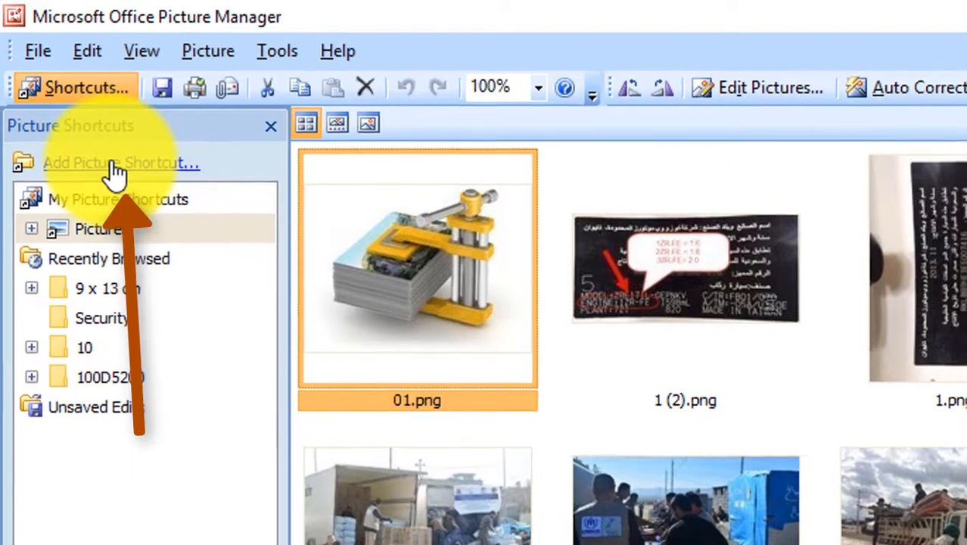
{"action": "left_click", "coordinate": [121, 162]}
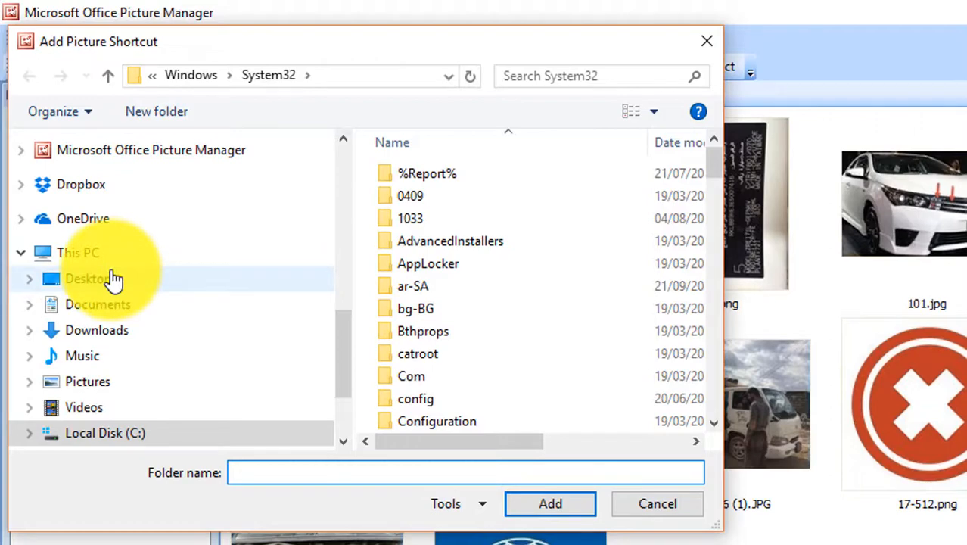
{"action": "left_click", "coordinate": [88, 279]}
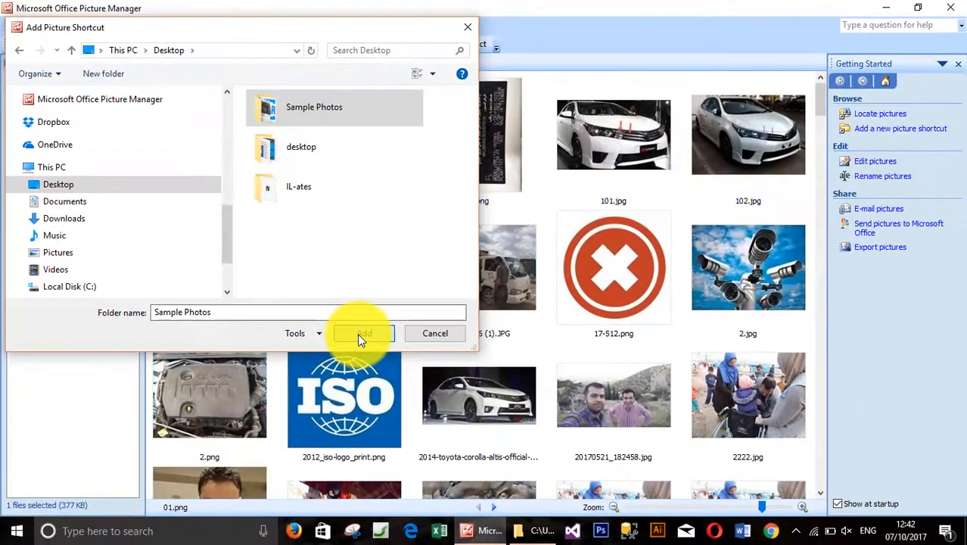
{"action": "left_click", "coordinate": [362, 333]}
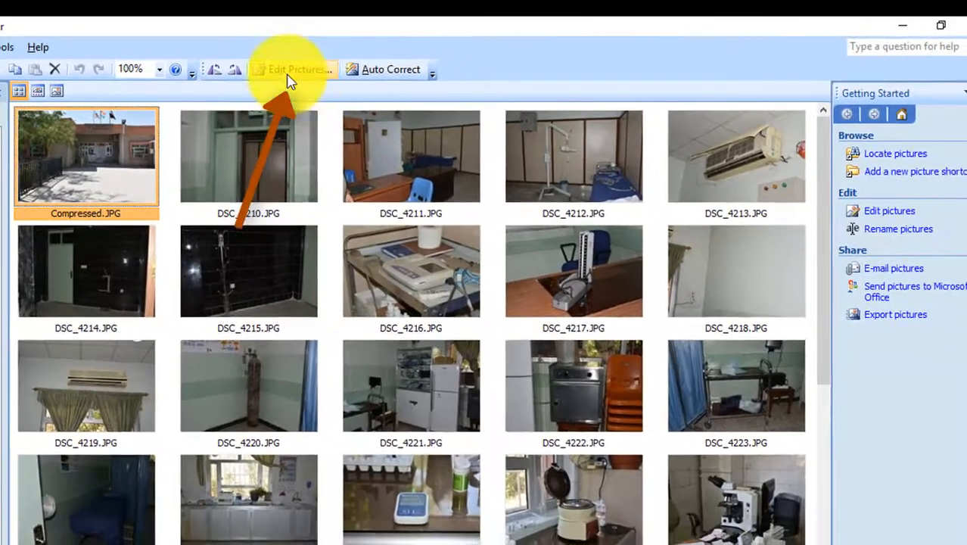
Step: Open Edit Pictures and its Compress Pictures settings
{"action": "left_click", "coordinate": [295, 69]}
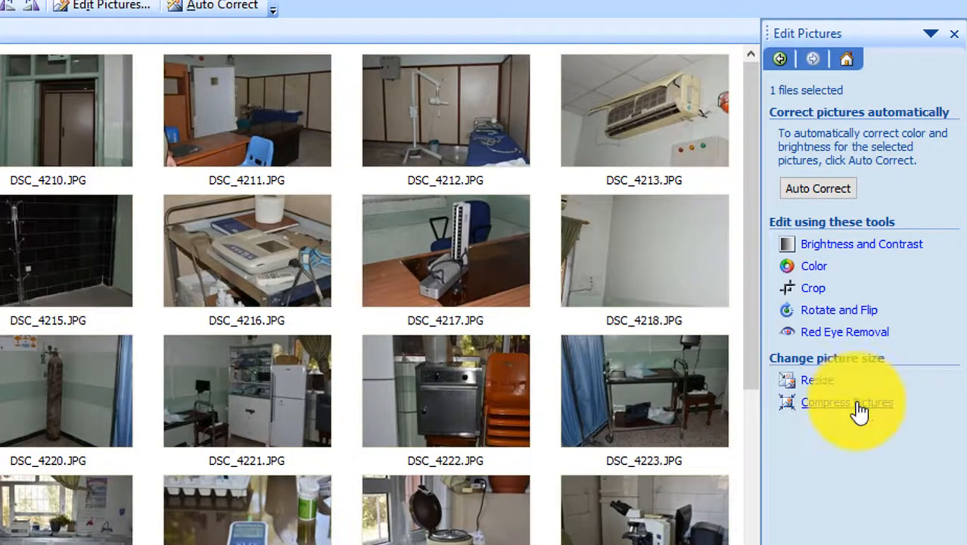
{"action": "left_click", "coordinate": [846, 402]}
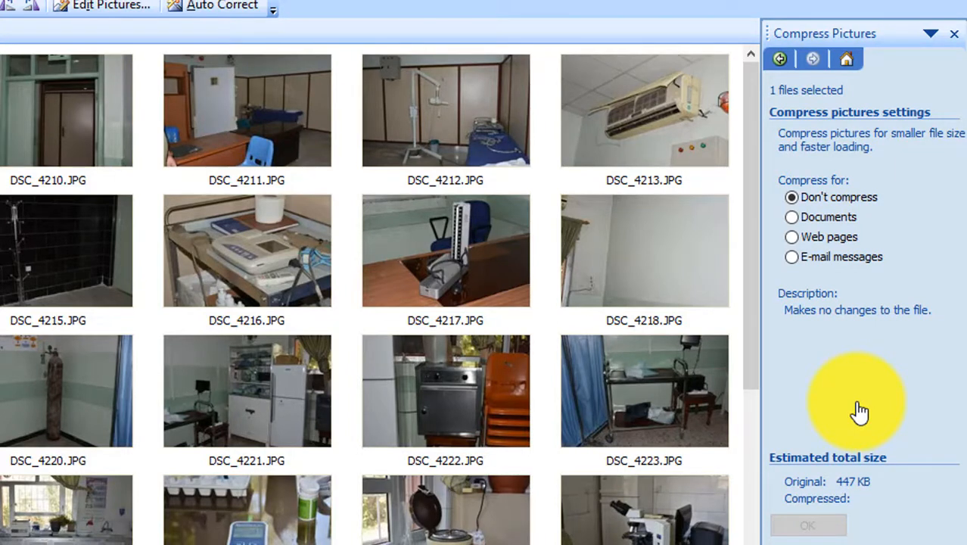
Step: Compress DSC_4210.JPG and DSC_4211.JPG for documents
{"action": "left_click", "coordinate": [66, 110]}
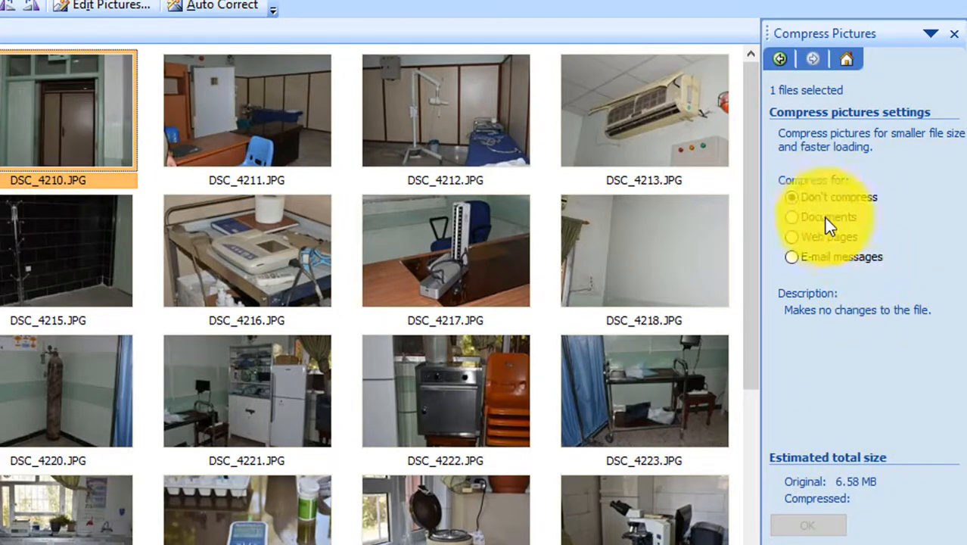
{"action": "scroll", "scroll_direction": "down", "scroll_amount": 3}
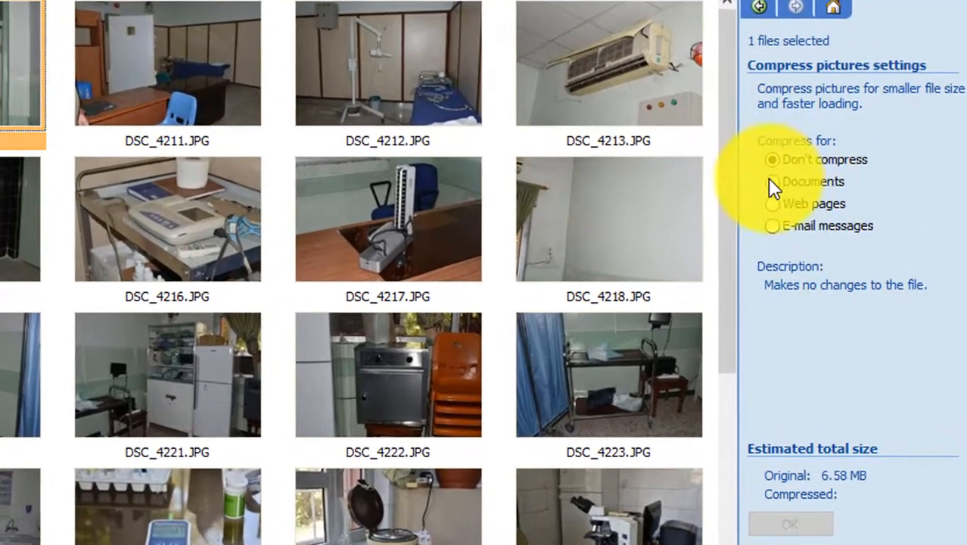
{"action": "left_click", "coordinate": [771, 181]}
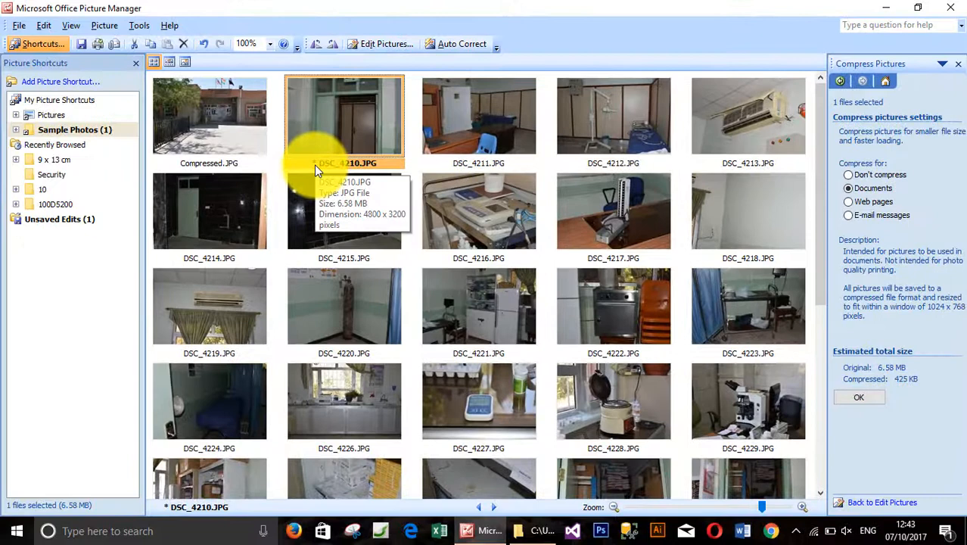
{"action": "mouse_move", "coordinate": [469, 136]}
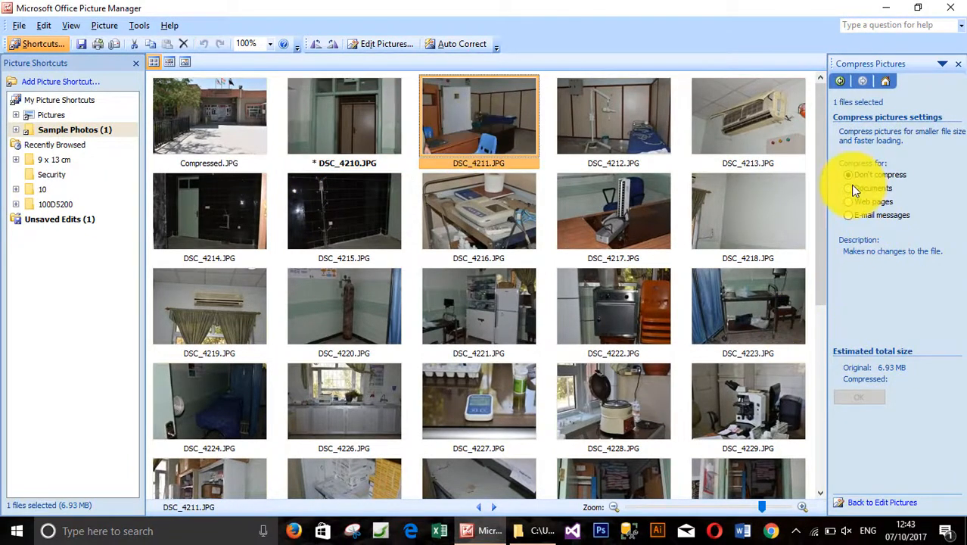
{"action": "left_click", "coordinate": [847, 187]}
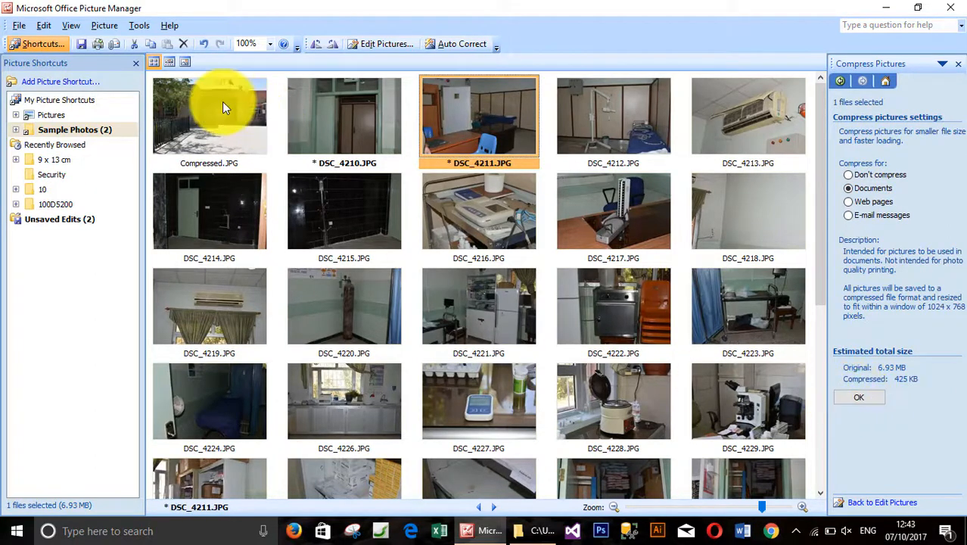
Step: Discard the pending compression edits and clear the photo selection
{"action": "left_click", "coordinate": [19, 25]}
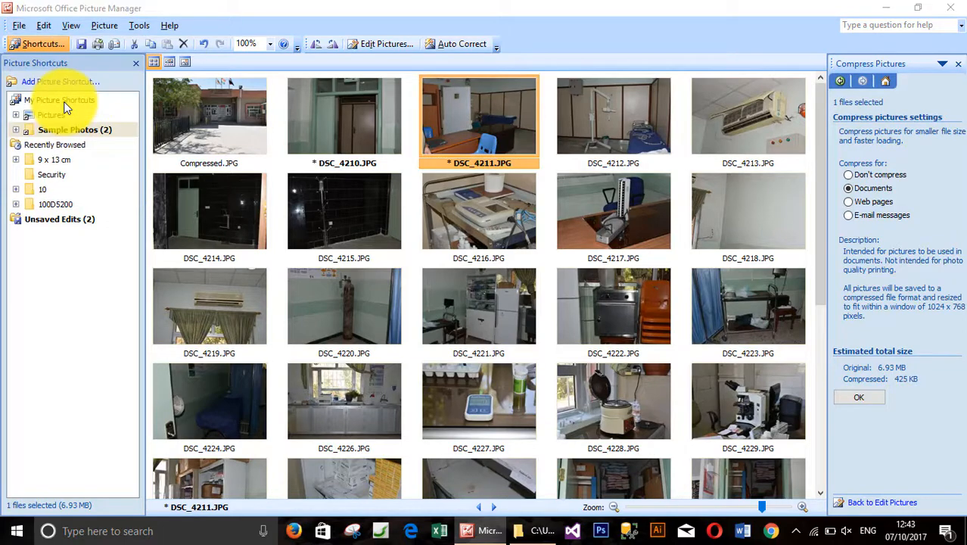
{"action": "left_click", "coordinate": [847, 175]}
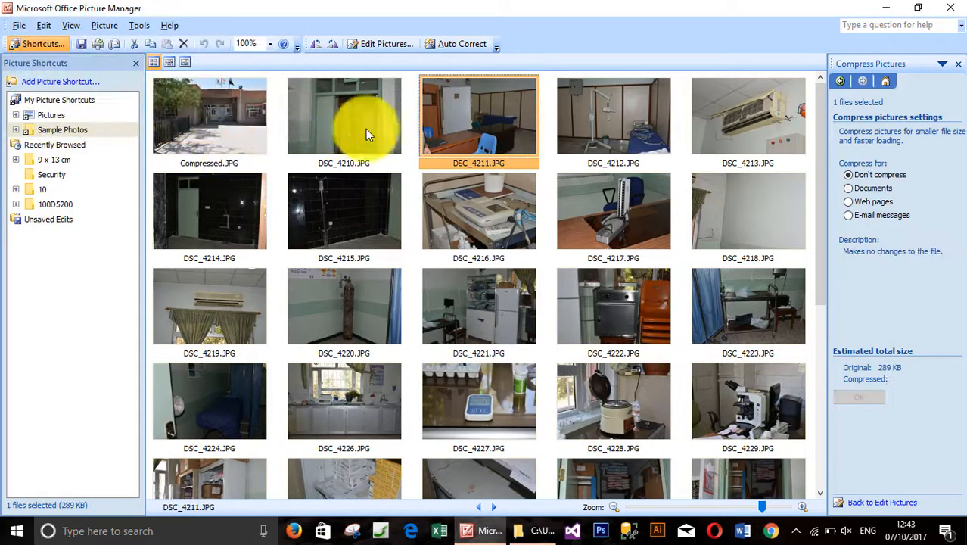
{"action": "mouse_move", "coordinate": [495, 144]}
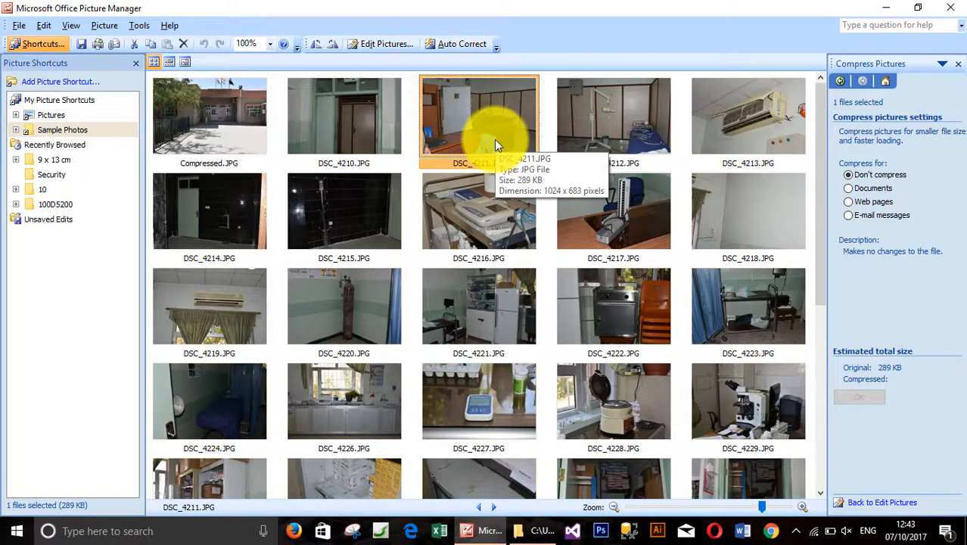
{"action": "left_click", "coordinate": [343, 117]}
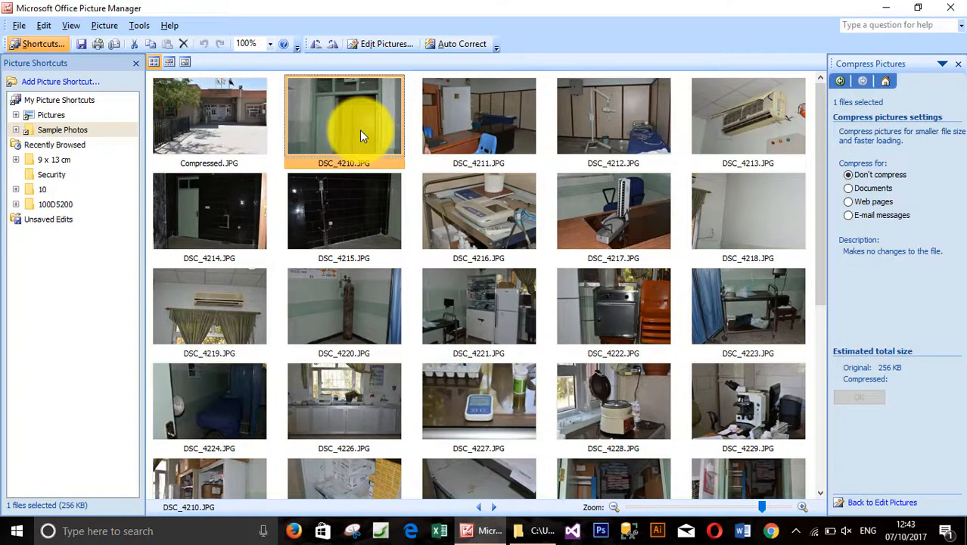
{"action": "mouse_move", "coordinate": [567, 178]}
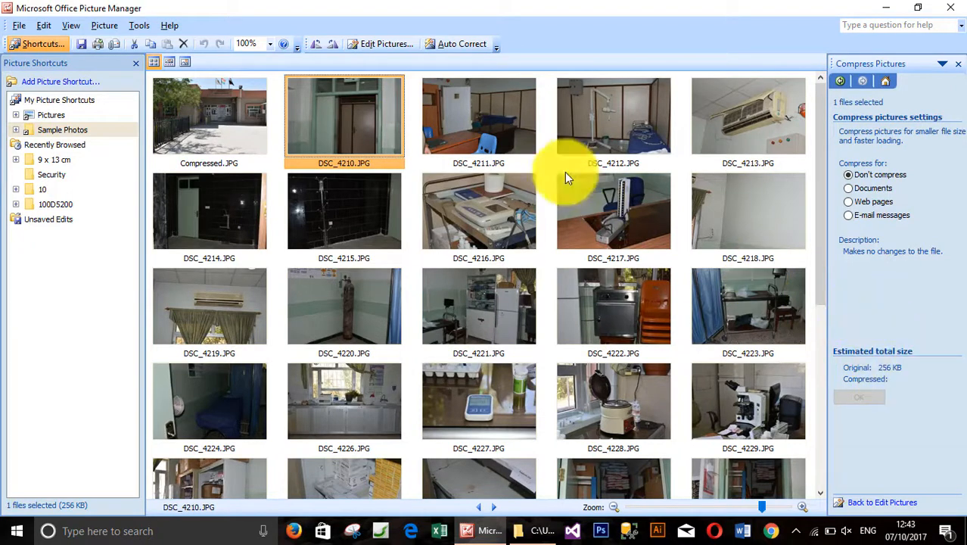
{"action": "left_click", "coordinate": [477, 117]}
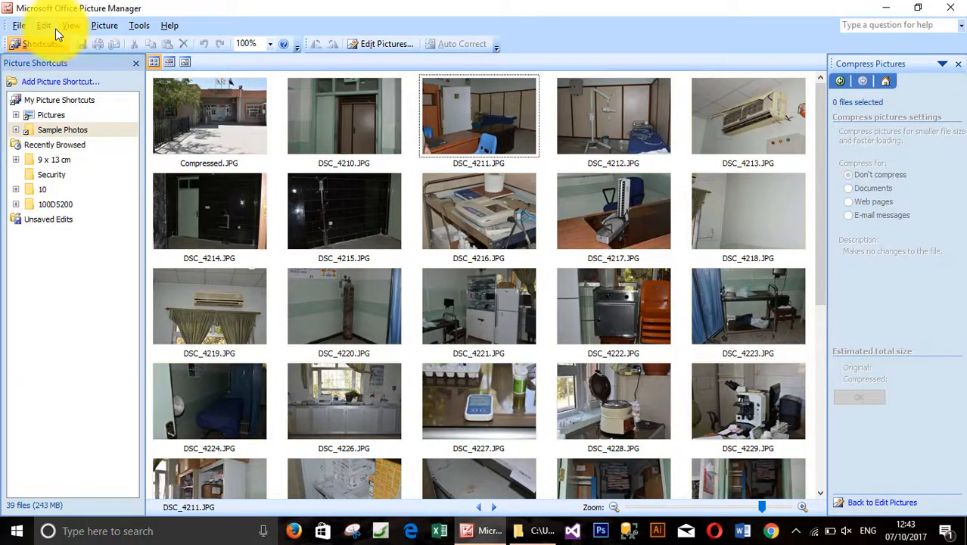
Step: Select all 39 photos and apply Documents compression
{"action": "left_click", "coordinate": [43, 25]}
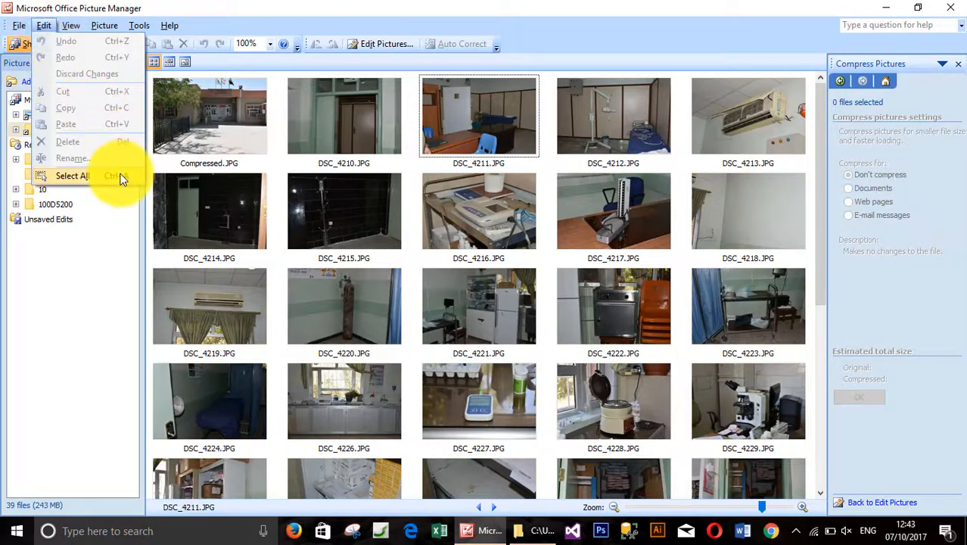
{"action": "left_click", "coordinate": [73, 175]}
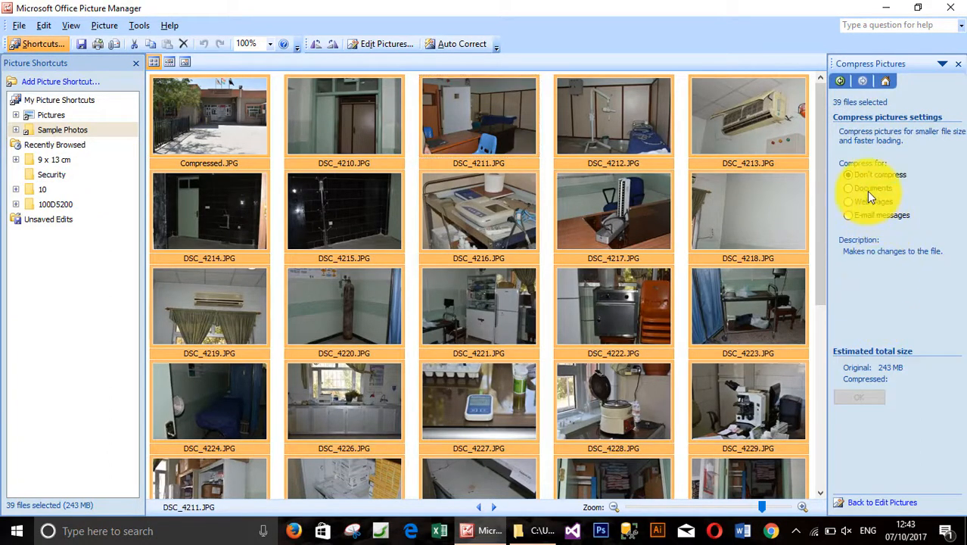
{"action": "left_click", "coordinate": [848, 187]}
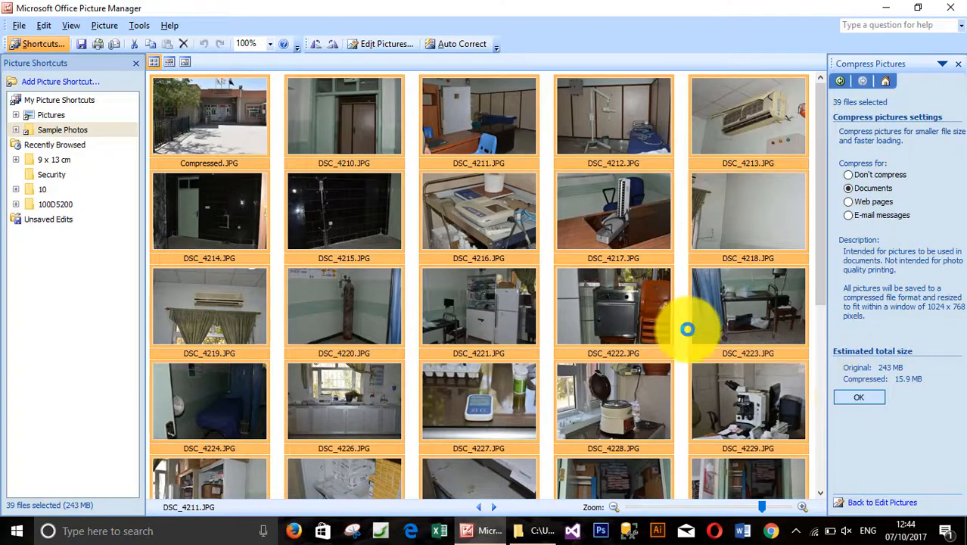
{"action": "mouse_move", "coordinate": [652, 323]}
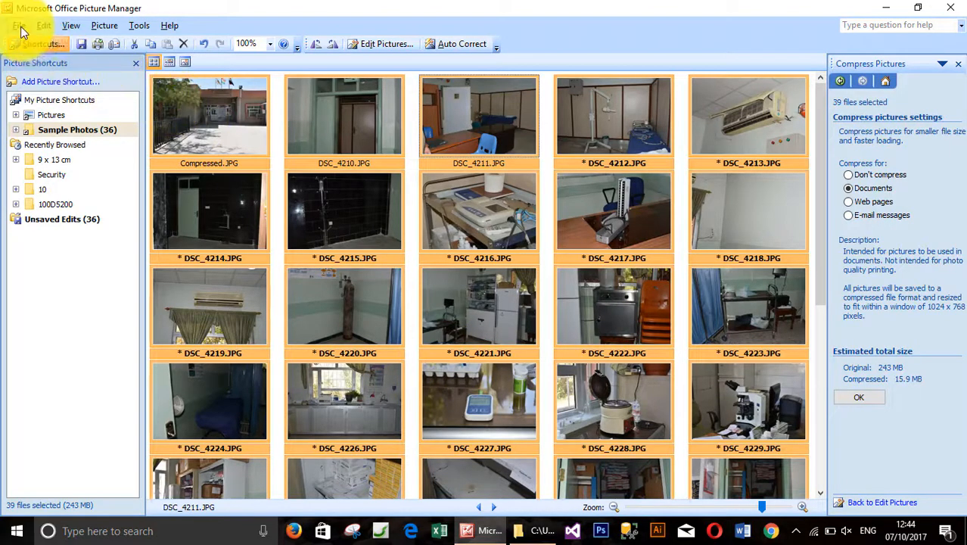
Step: Choose File > Export for the 39 selected photos
{"action": "left_click", "coordinate": [23, 25]}
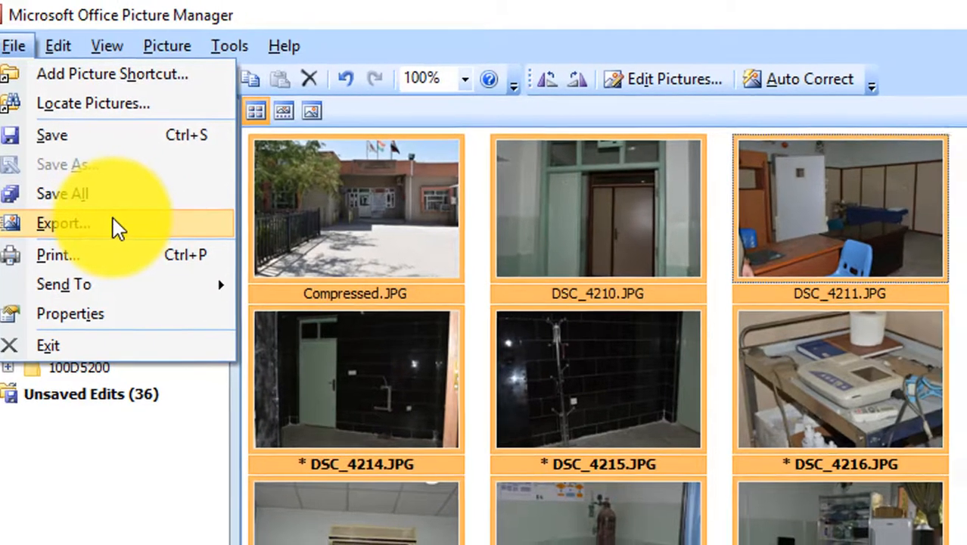
{"action": "left_click", "coordinate": [63, 222]}
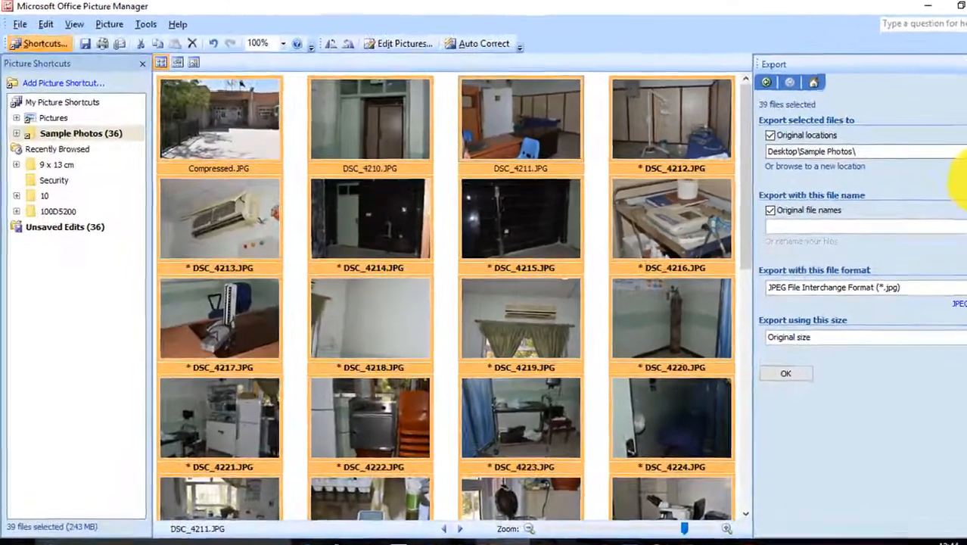
Step: Create a 'Compressed Photos' folder in Sample Photos and set it as destination
{"action": "left_click", "coordinate": [811, 166]}
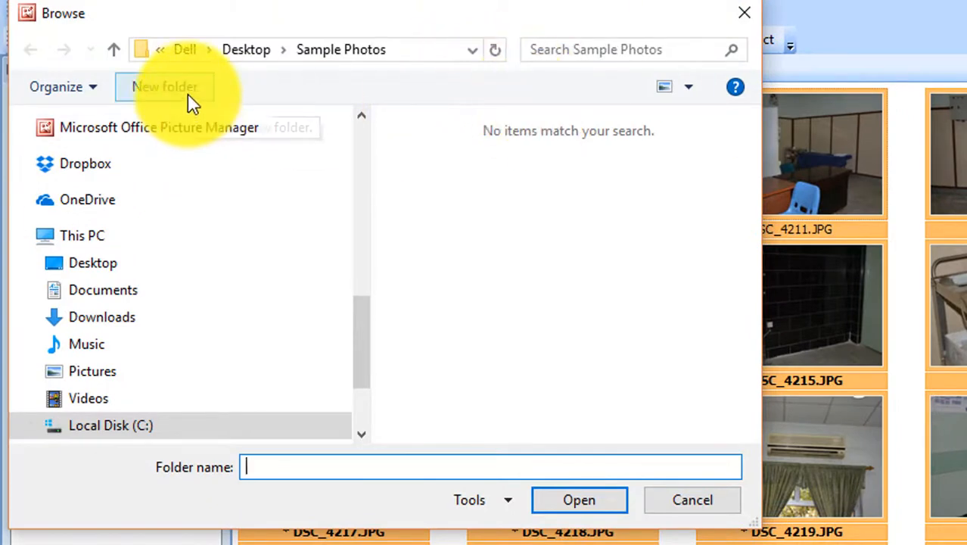
{"action": "left_click", "coordinate": [164, 86]}
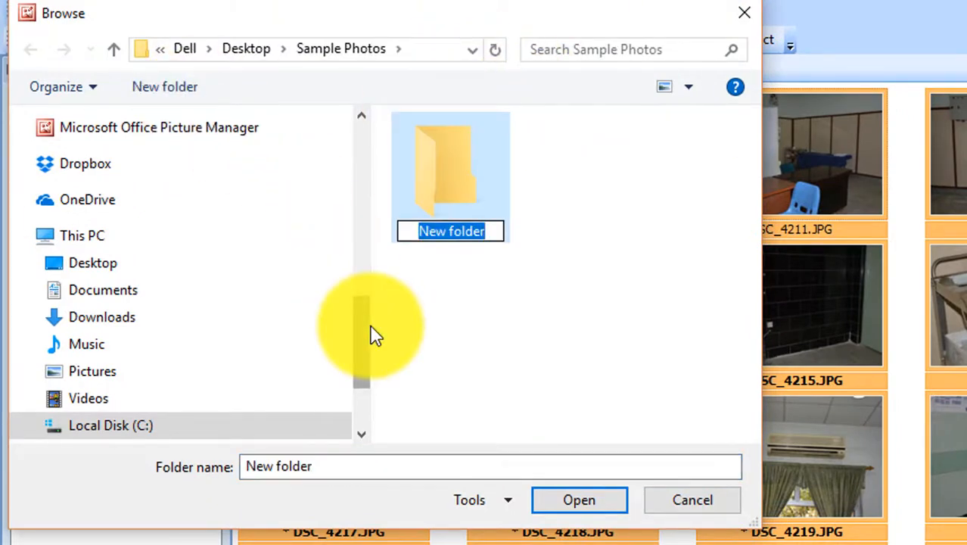
{"action": "type", "text": "Compressed Photos"}
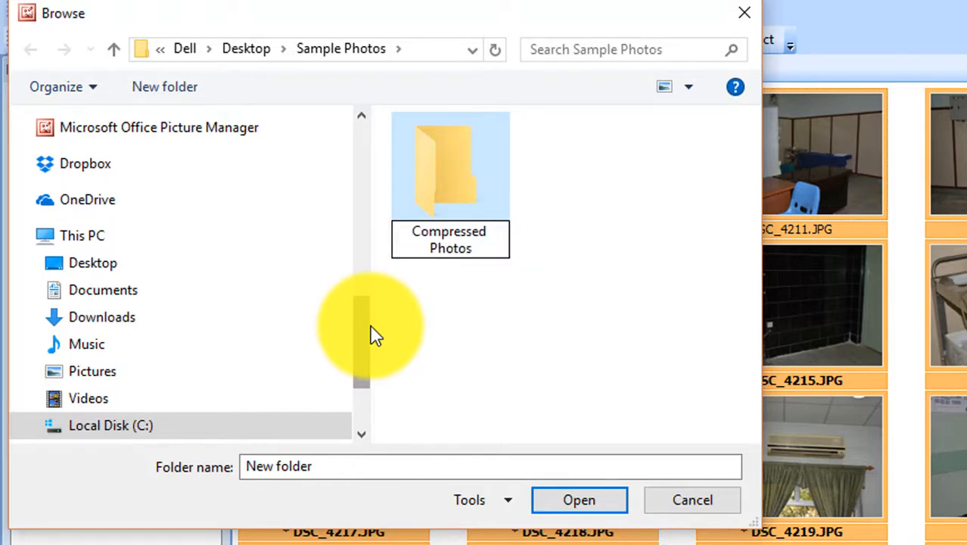
{"action": "double_click", "coordinate": [450, 166]}
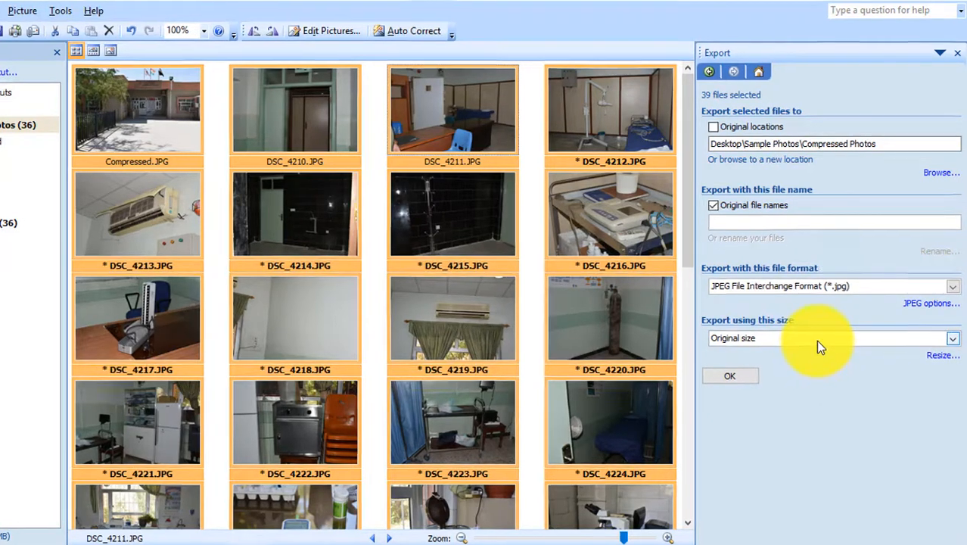
Step: Pick Document - Large (1024 x 768) as the export size
{"action": "left_click", "coordinate": [952, 338]}
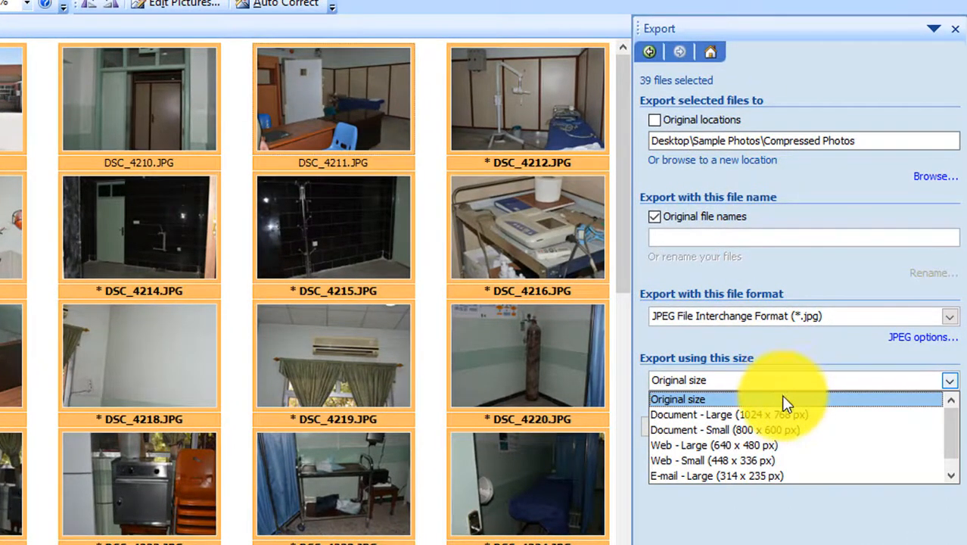
{"action": "mouse_move", "coordinate": [794, 430]}
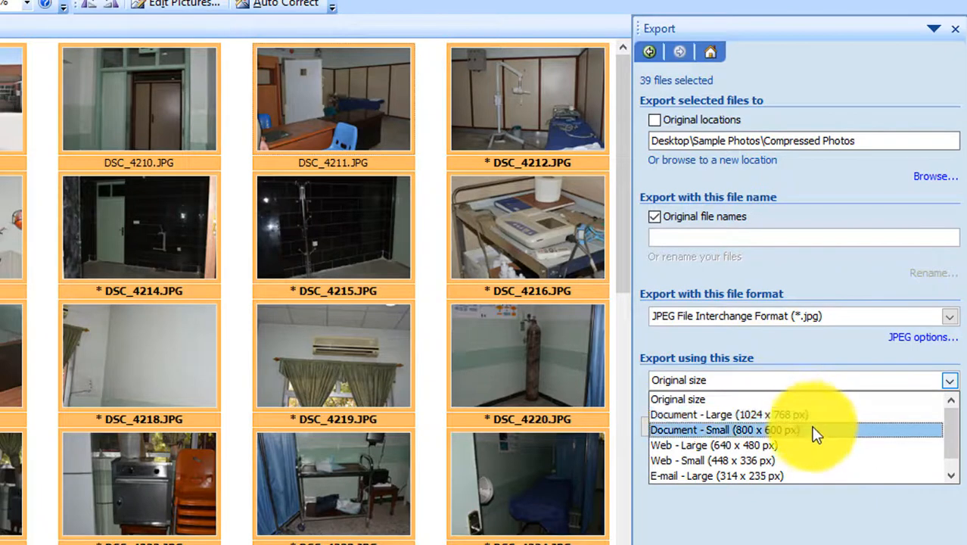
{"action": "mouse_move", "coordinate": [809, 414]}
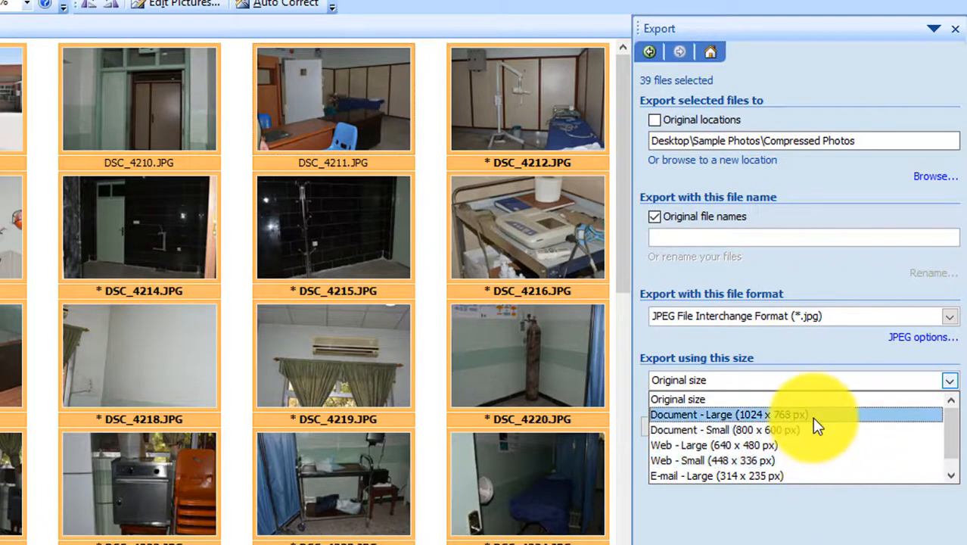
{"action": "mouse_move", "coordinate": [805, 398]}
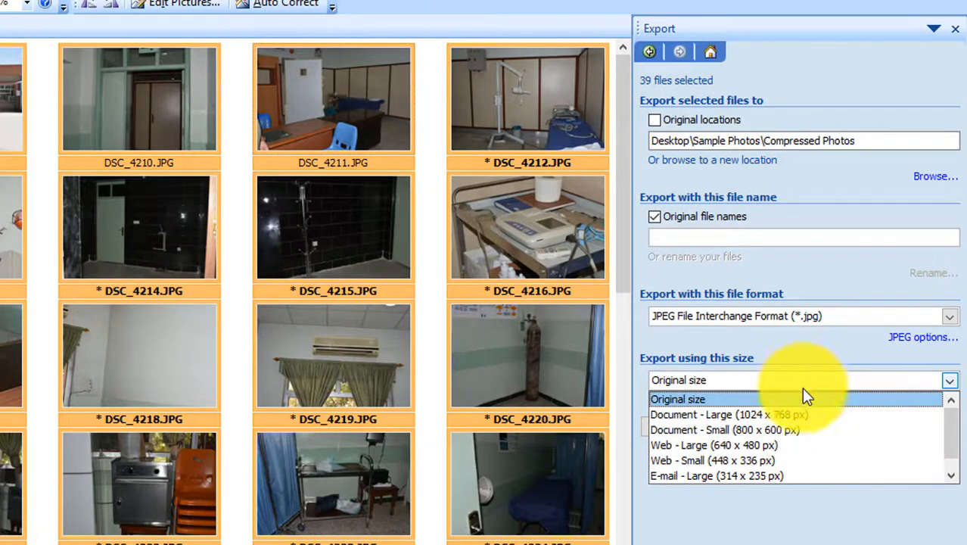
{"action": "left_click", "coordinate": [727, 413]}
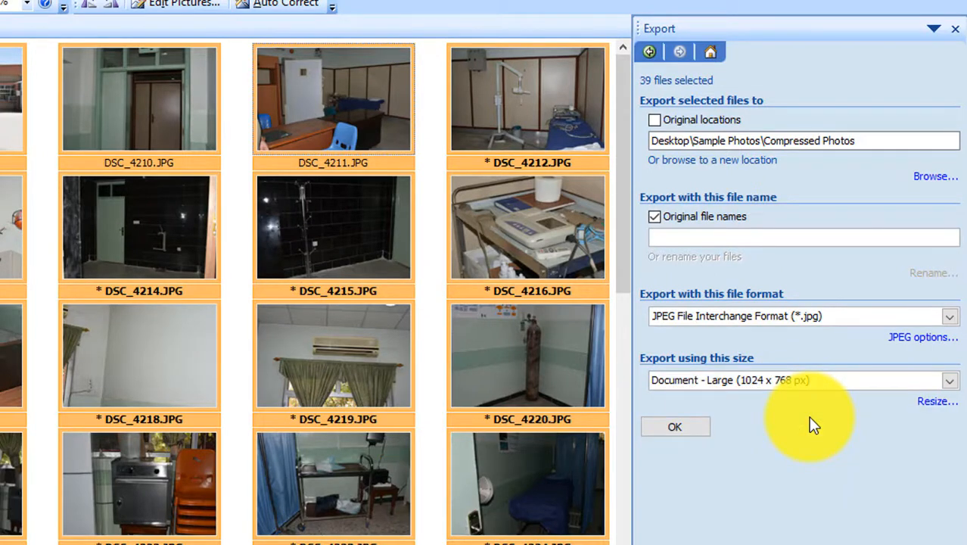
{"action": "mouse_move", "coordinate": [674, 426]}
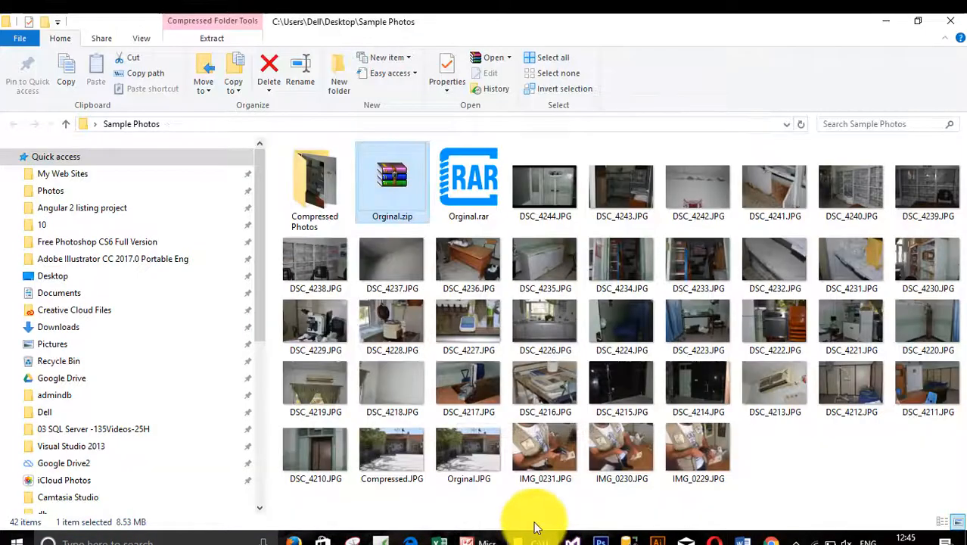
{"action": "mouse_move", "coordinate": [314, 189]}
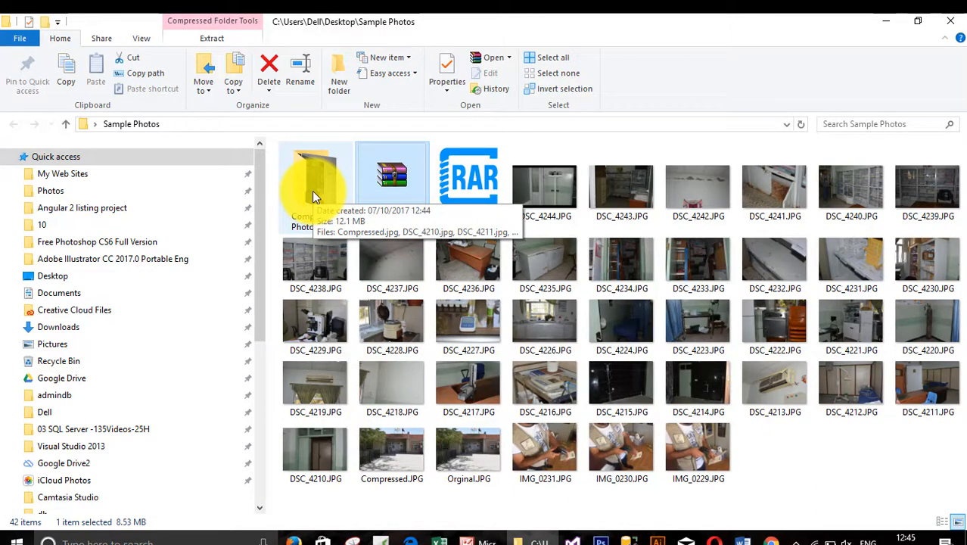
Step: Open the Compressed Photos folder inside Sample Photos in File Explorer
{"action": "double_click", "coordinate": [315, 181]}
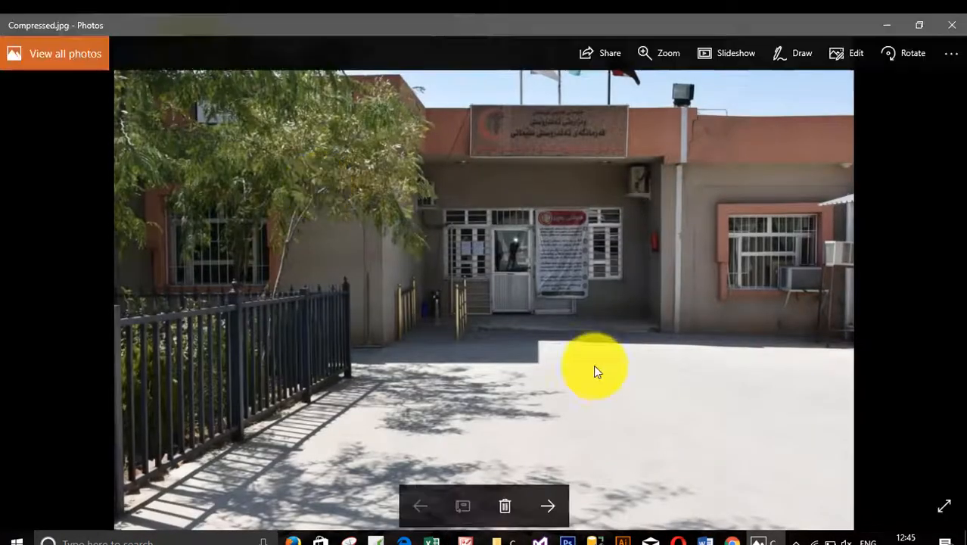
Step: Step through the exported photos in Photos, from Compressed.jpg to DSC_4211 and DSC_4213
{"action": "left_click", "coordinate": [548, 506]}
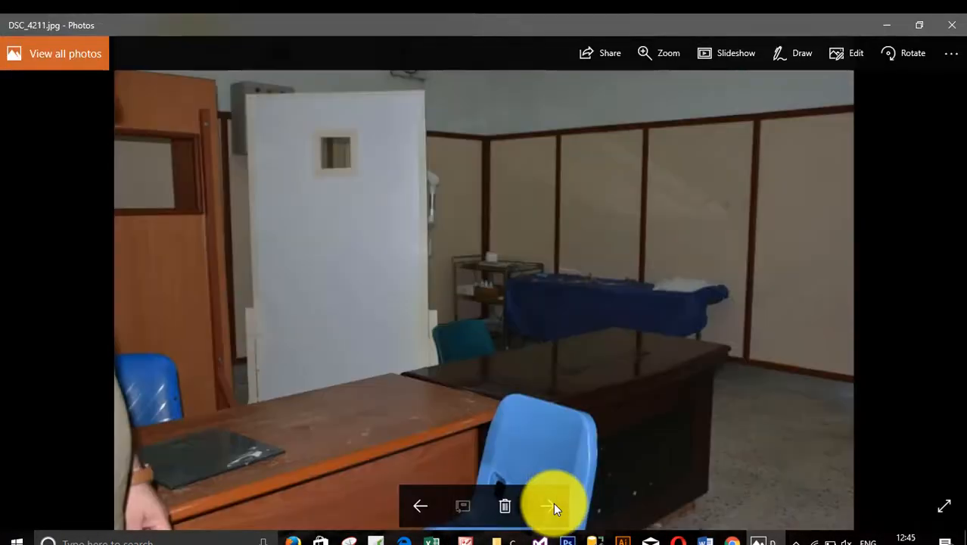
{"action": "left_click", "coordinate": [548, 506]}
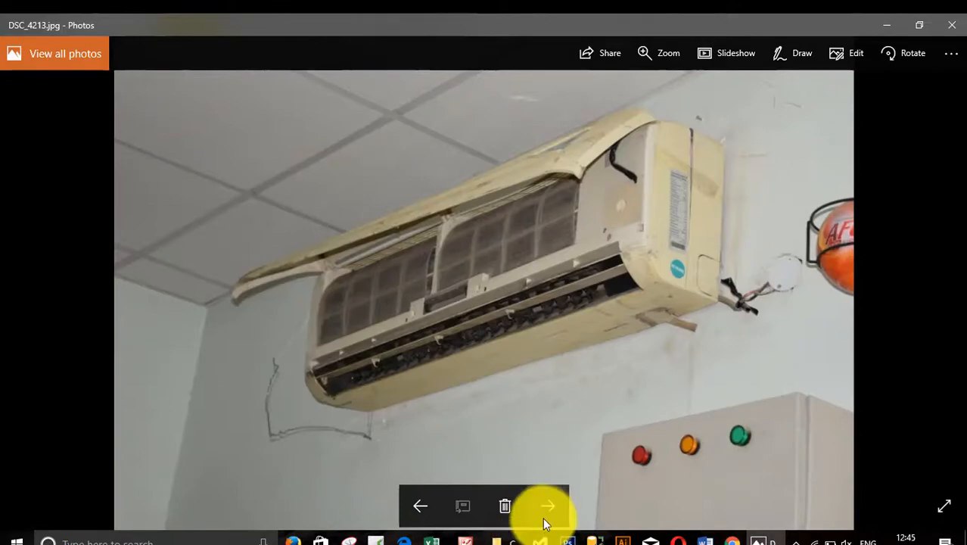